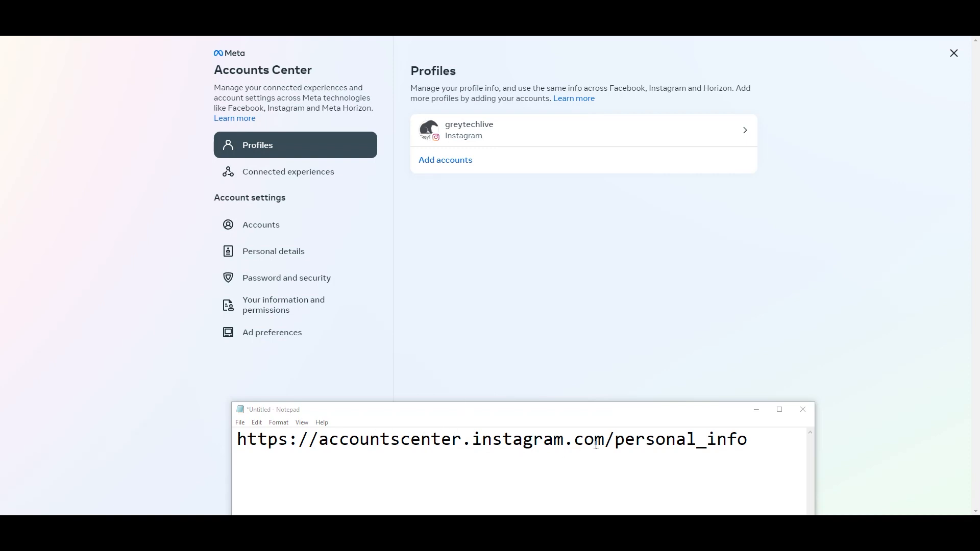
Open Personal details from the Account settings sidebar
click(274, 251)
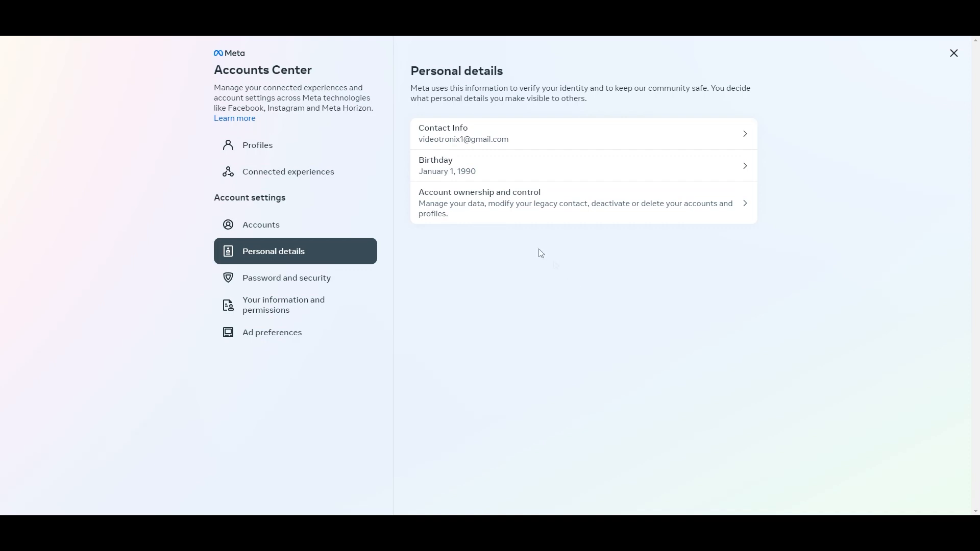
mouse_move(490, 218)
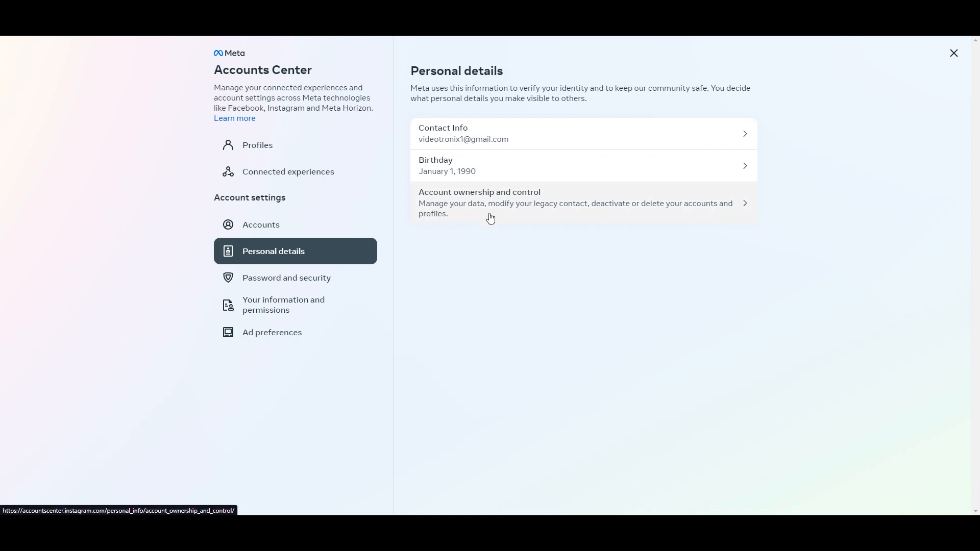
Go to Account ownership and control, then Deactivation or deletion
click(490, 203)
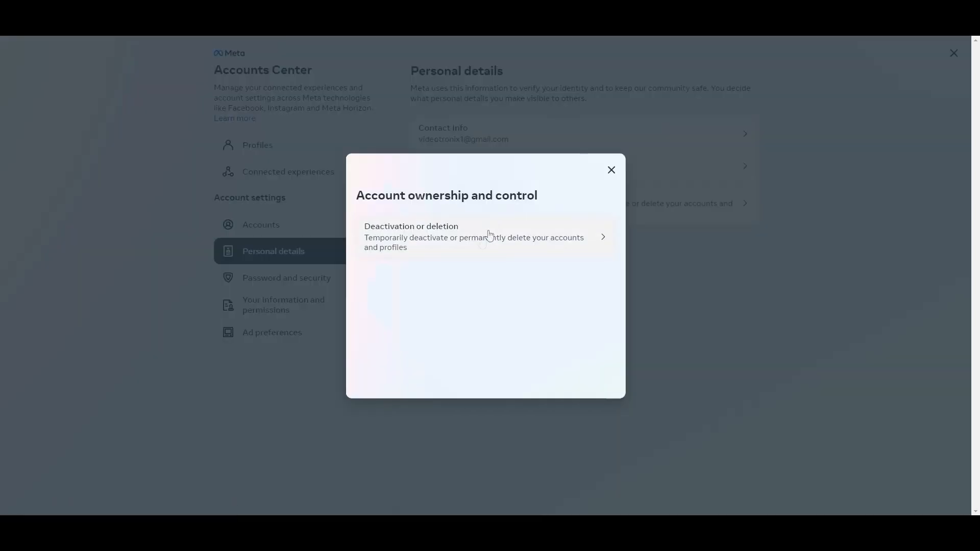
click(483, 236)
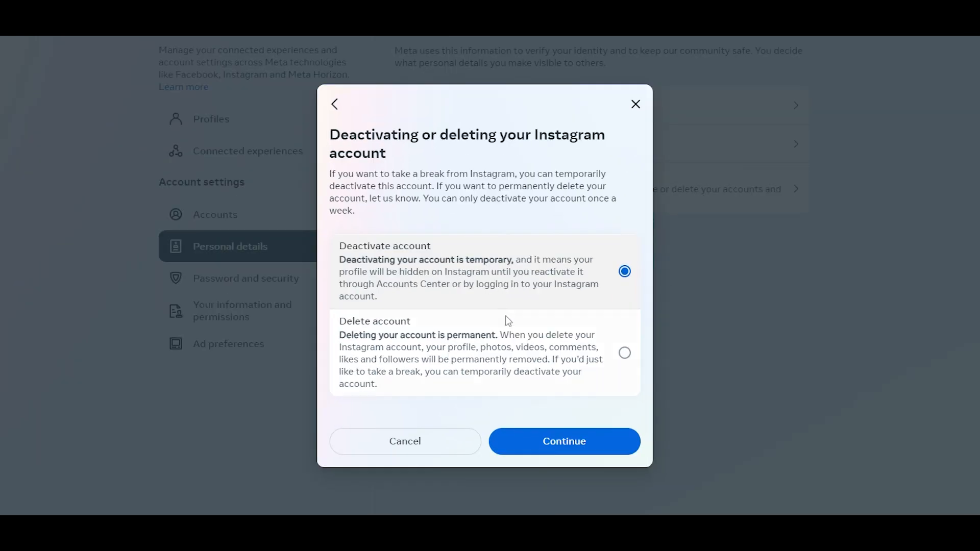
click(624, 353)
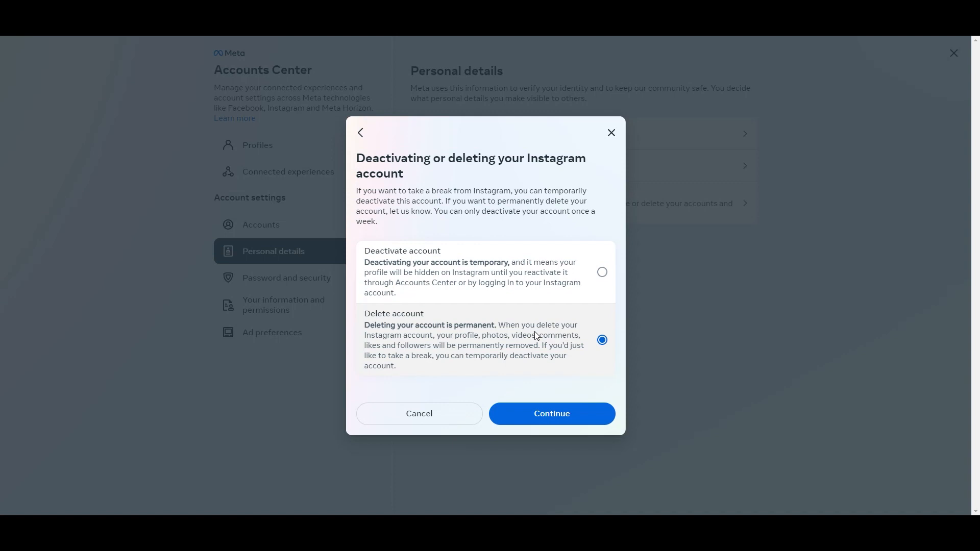
click(602, 272)
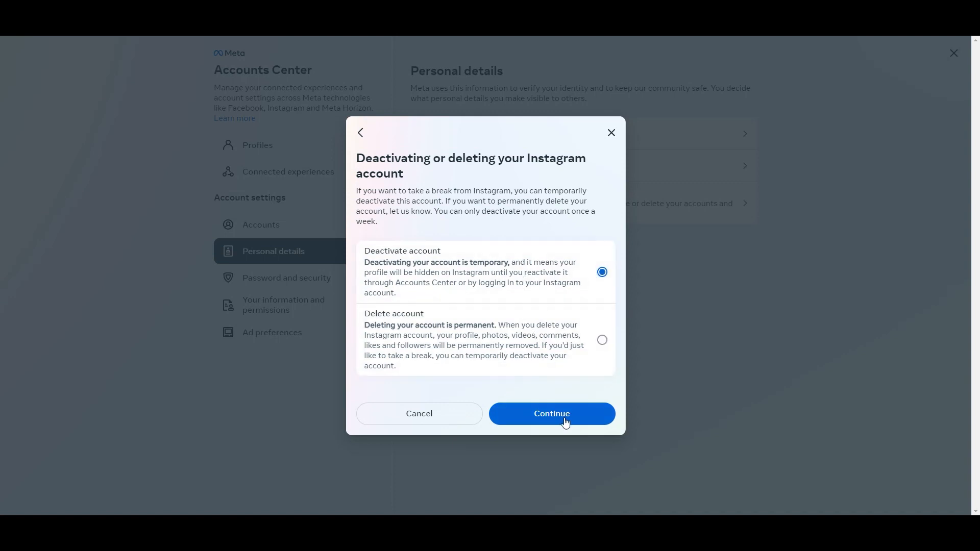
mouse_move(565, 420)
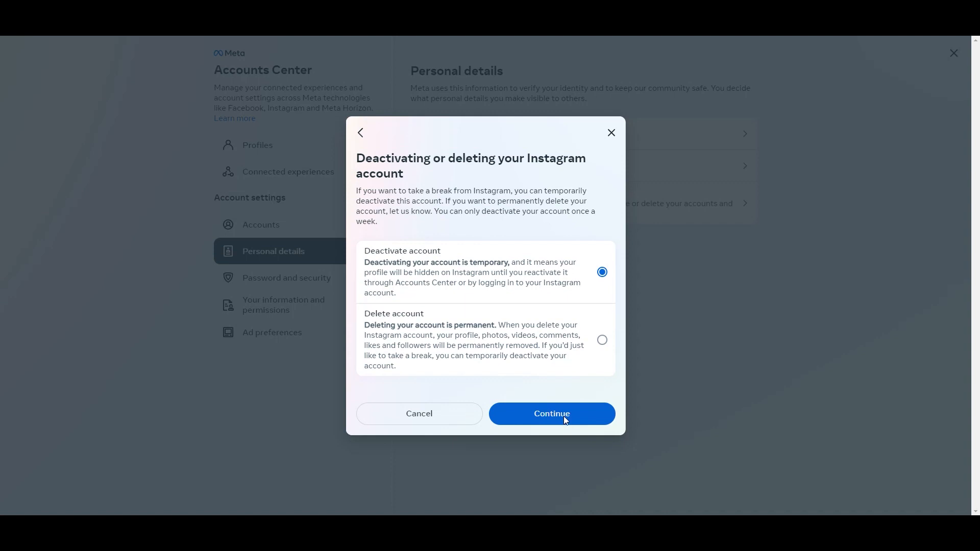
Continue with Deactivate account selected to reach the password re-entry prompt
click(552, 413)
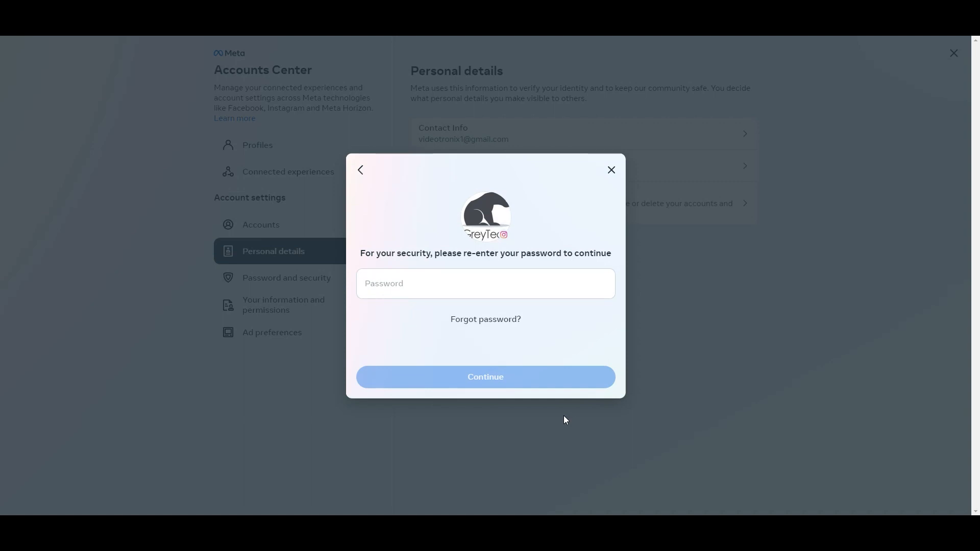
mouse_move(948, 52)
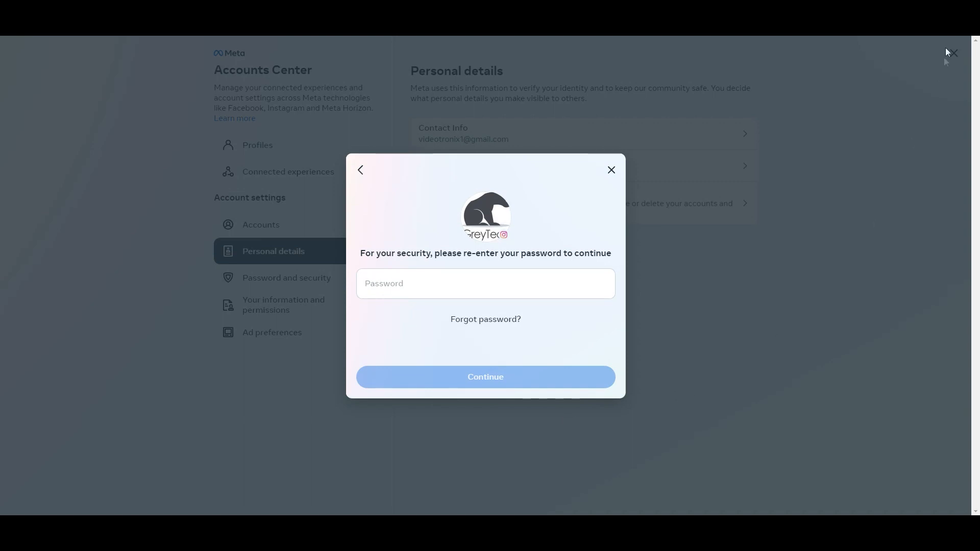